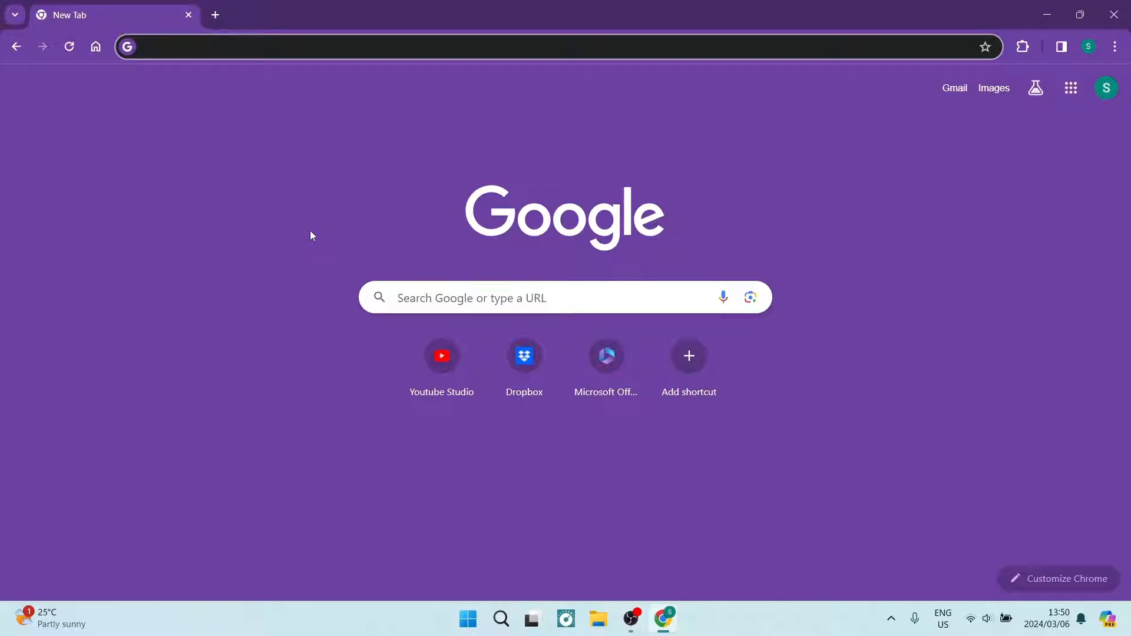
mouse_move(1115, 46)
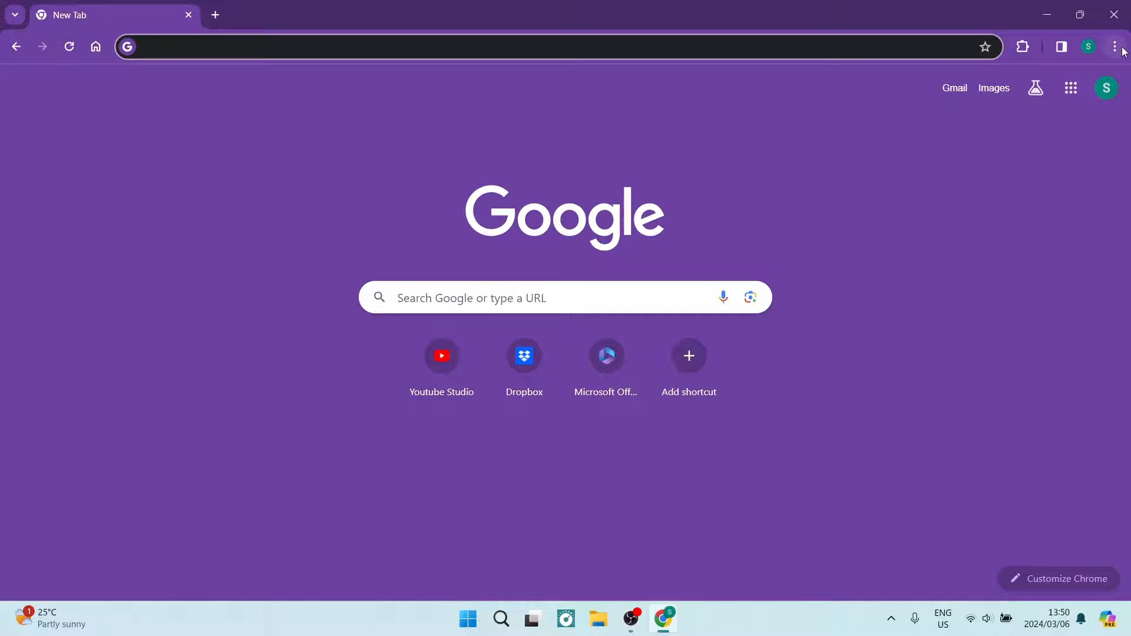
- Attempt to cast the tab from the main menu, then navigate to chrome://flags
click(1115, 46)
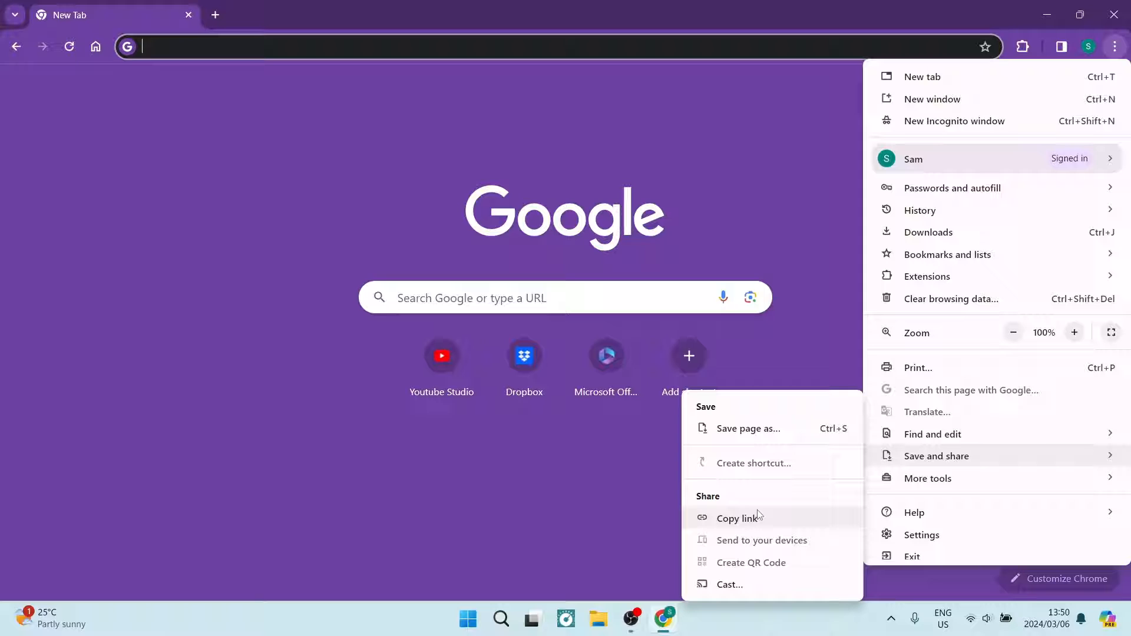
mouse_move(729, 584)
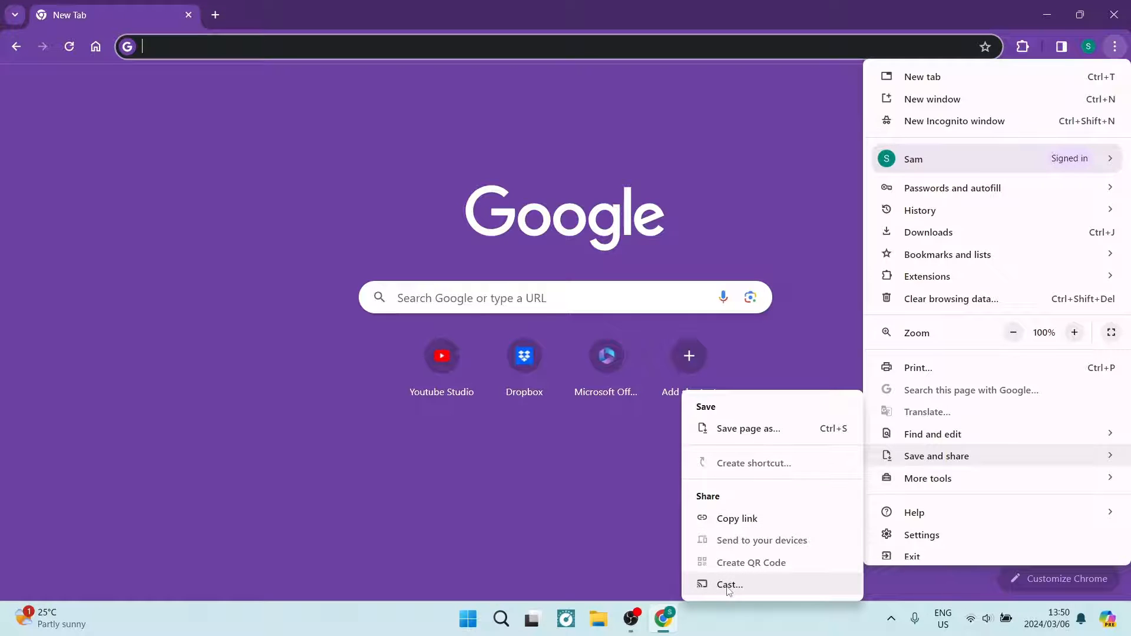
click(729, 585)
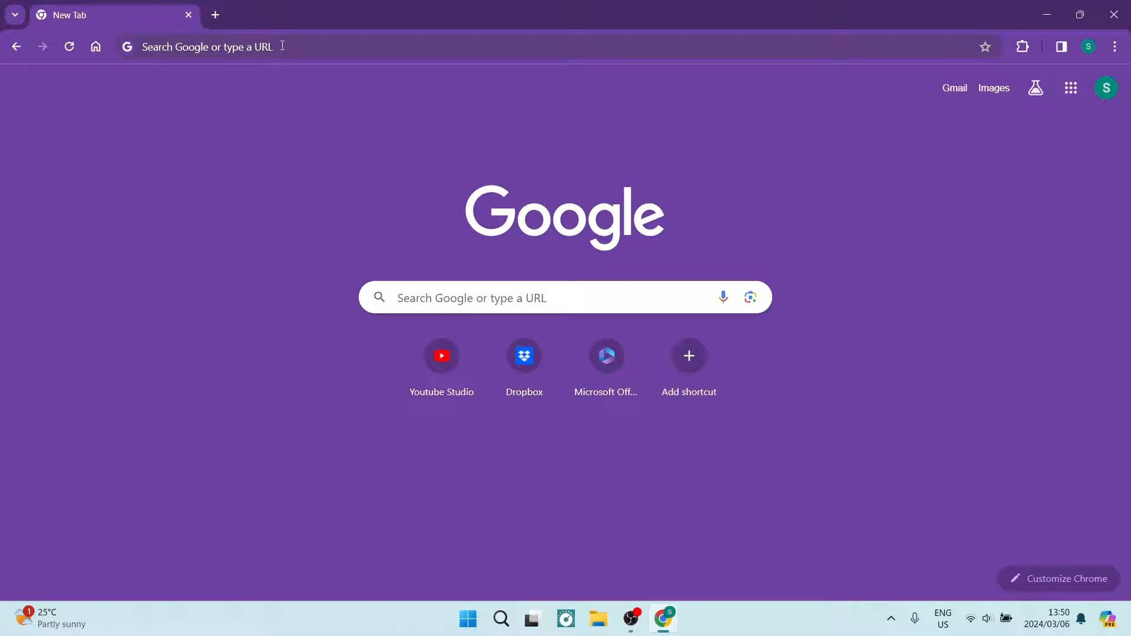
text(chrome://flags)
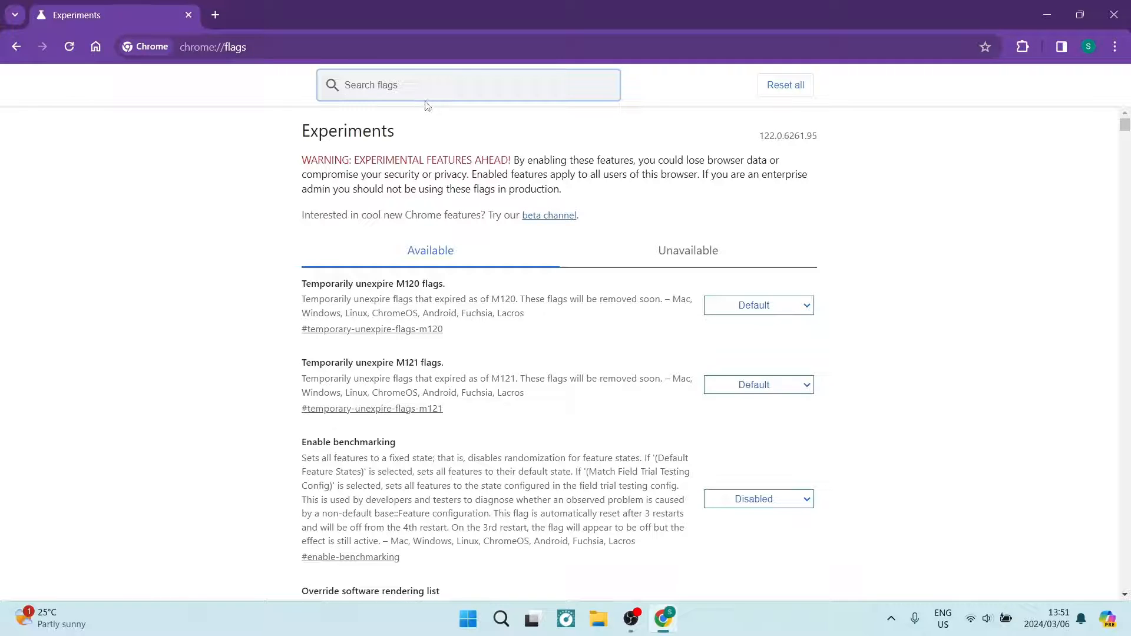
- Search the flags for "connect to cast device" to isolate the Cast-devices-on-all-IP-addresses flag
click(467, 84)
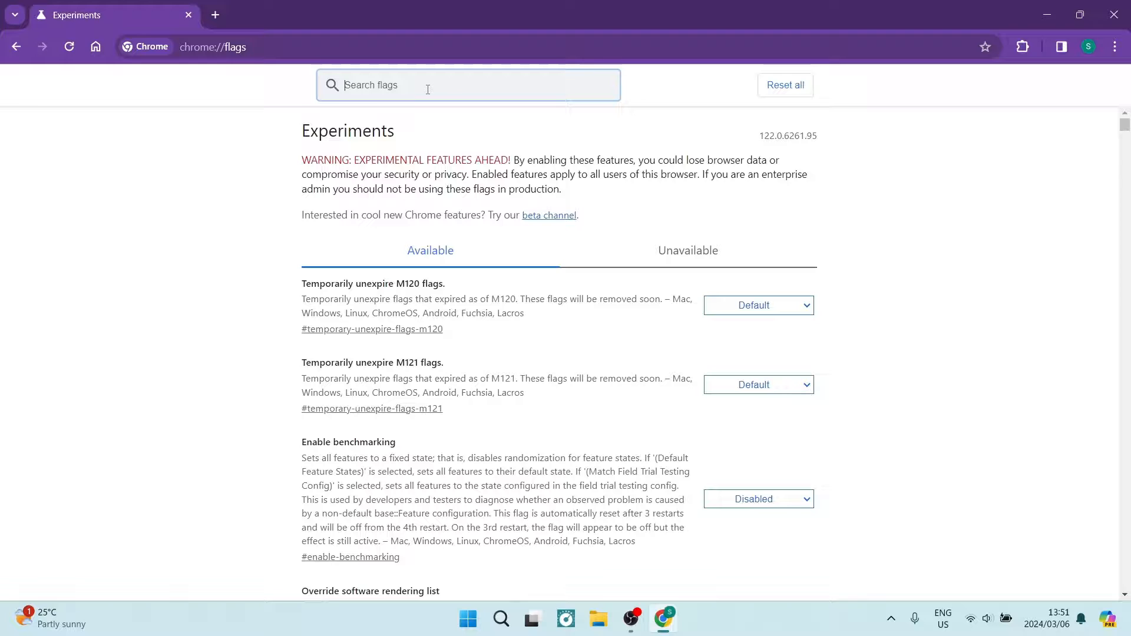
text(connect to cast)
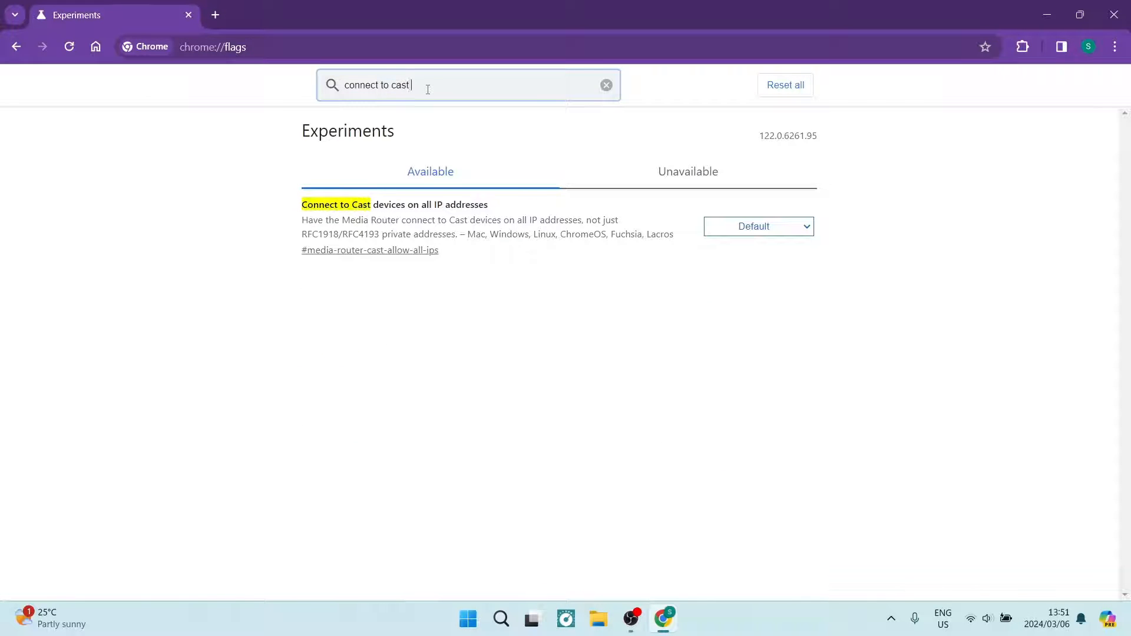
text(device)
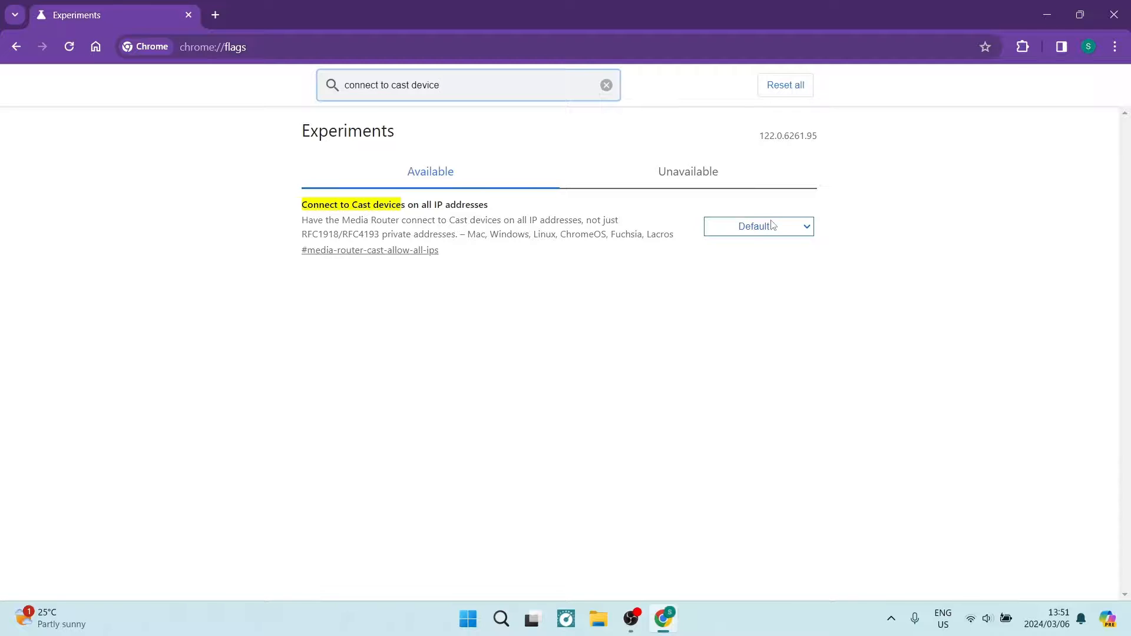
mouse_move(754, 248)
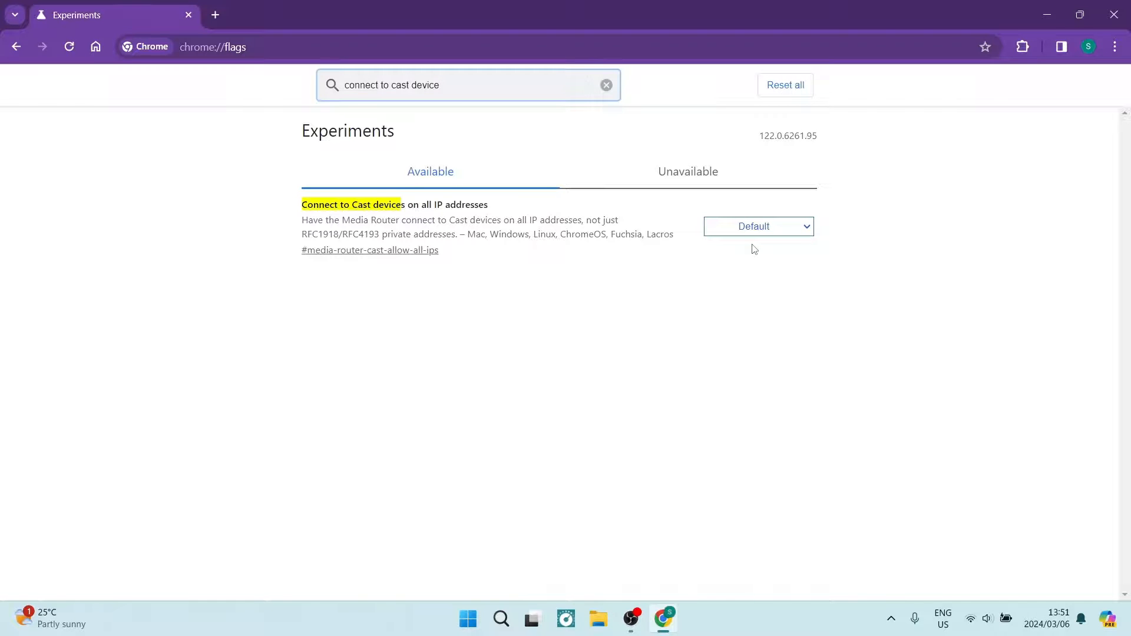
- Set 'Connect to Cast devices on all IP addresses' to Enabled and relaunch Chrome
click(757, 225)
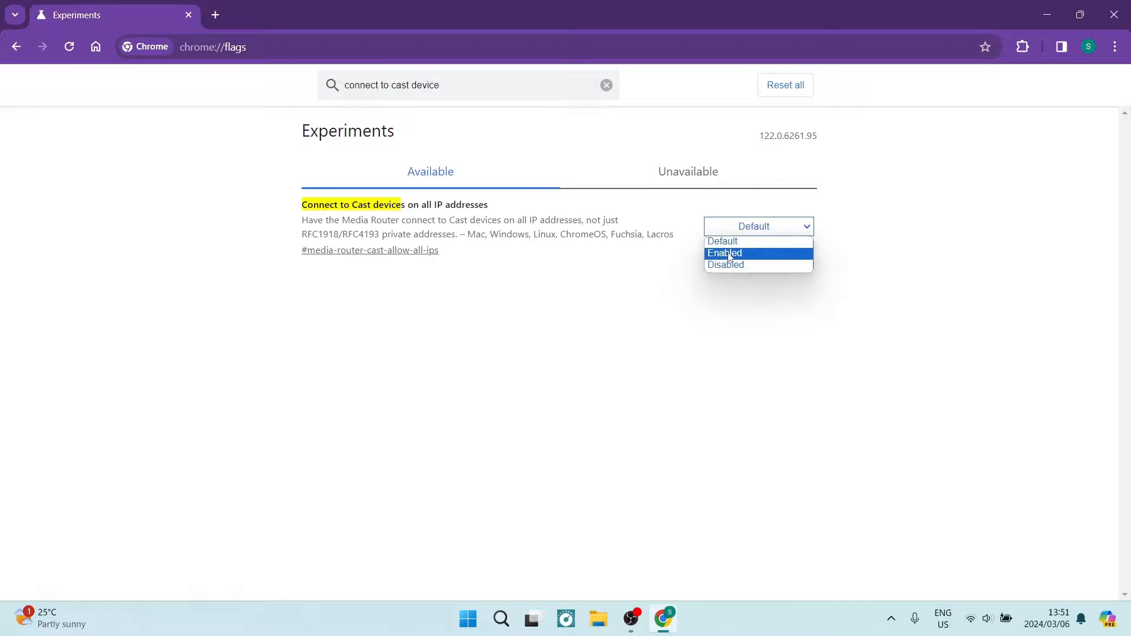
click(724, 253)
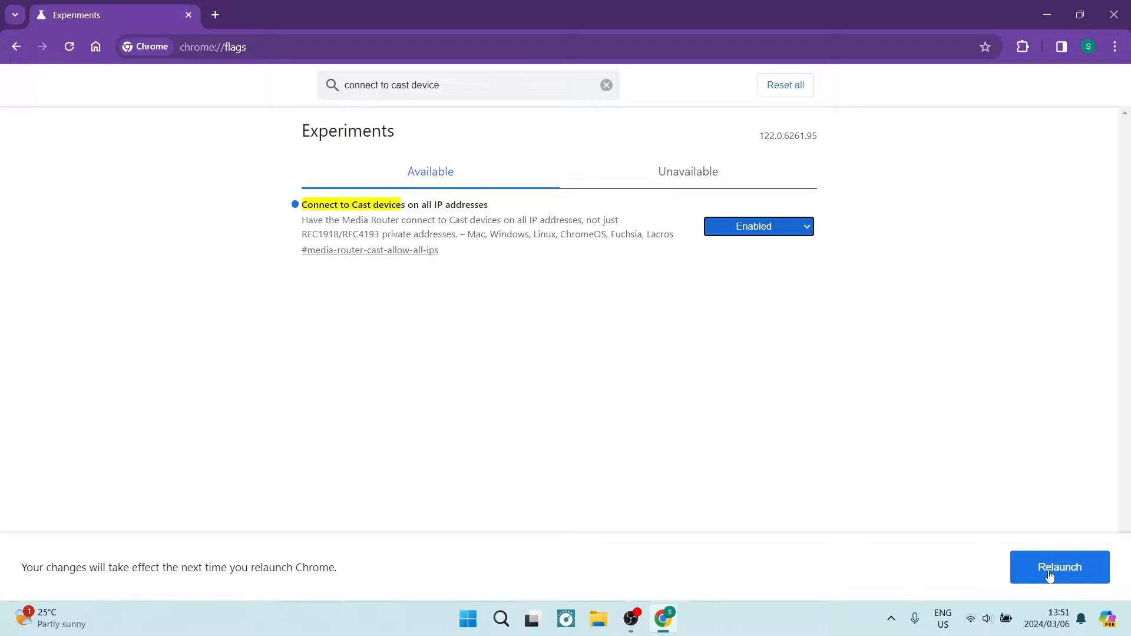
click(1058, 567)
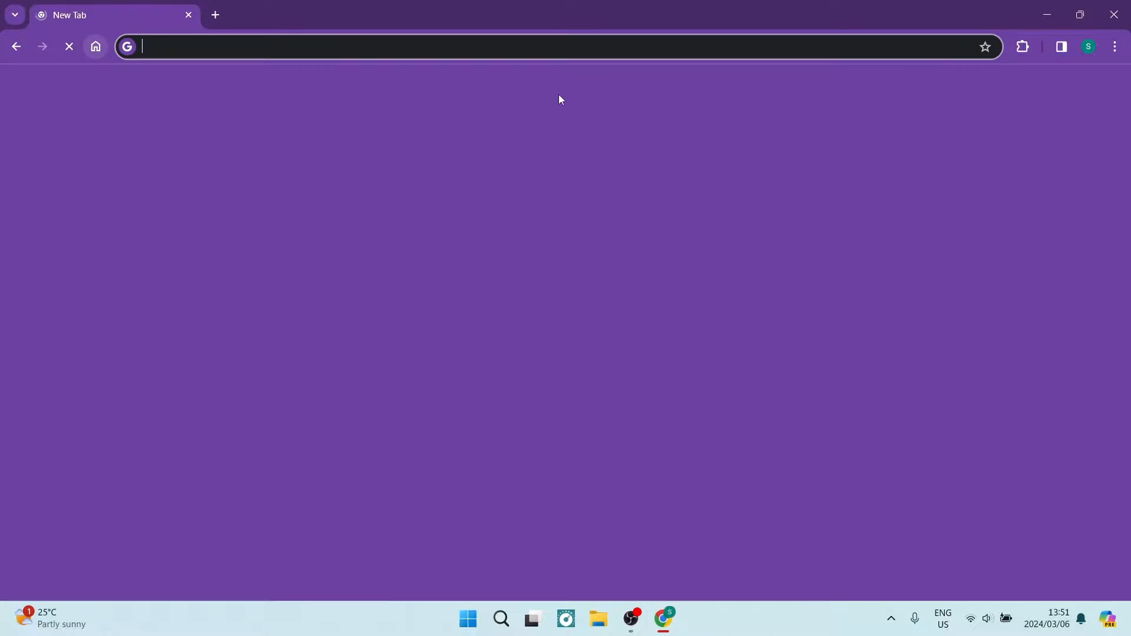
- Show the main menu's Save and share submenu, where Cast is offered
click(1115, 46)
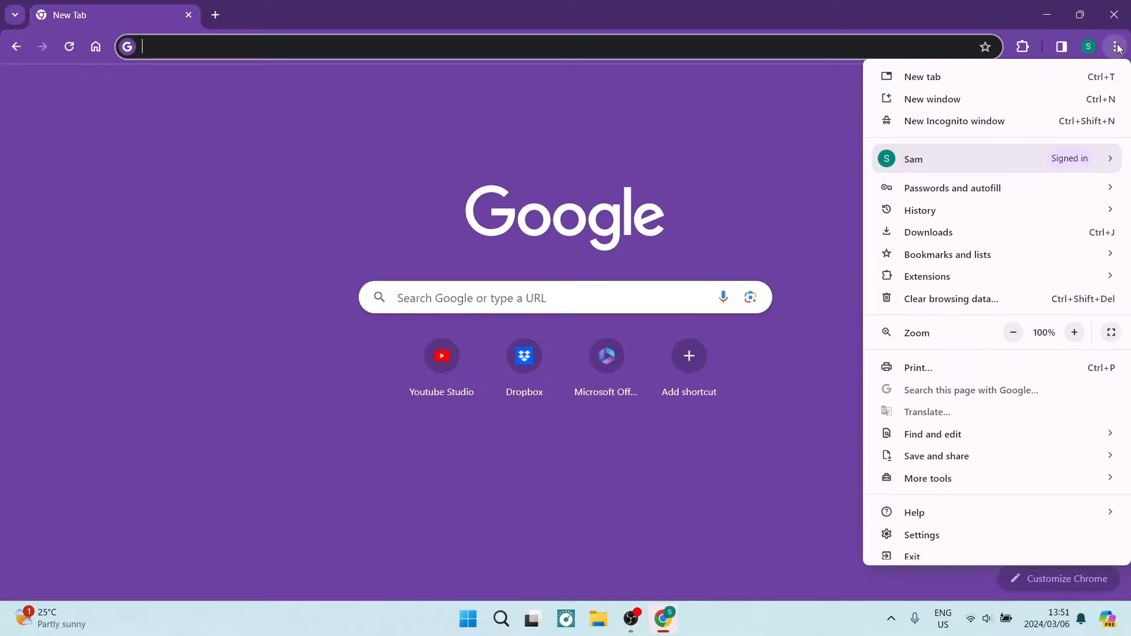
click(936, 456)
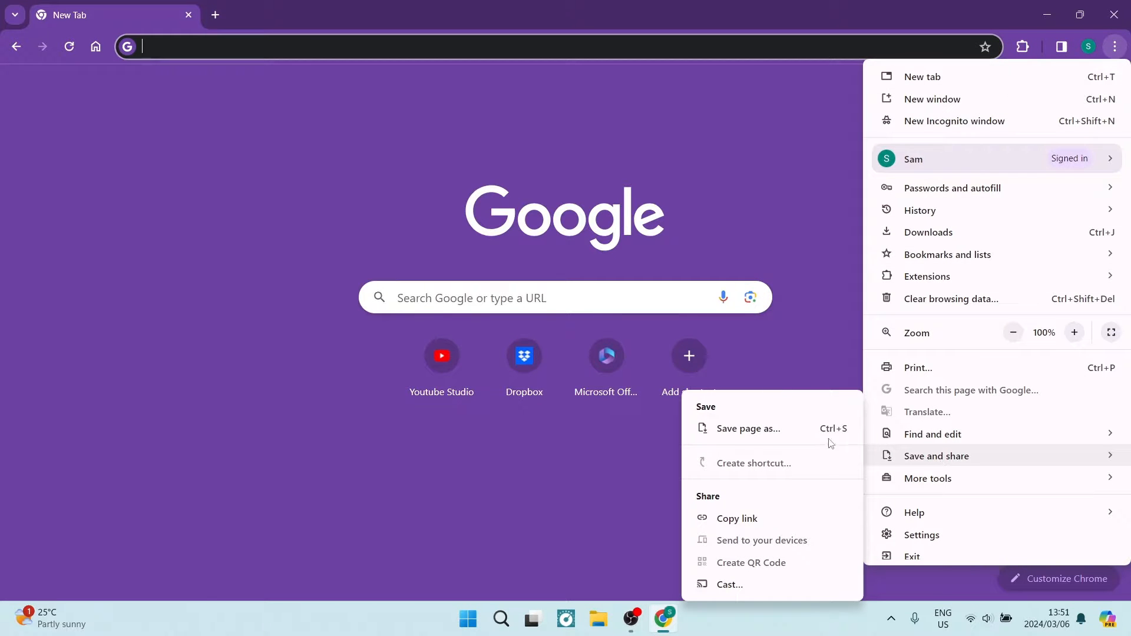
mouse_move(730, 586)
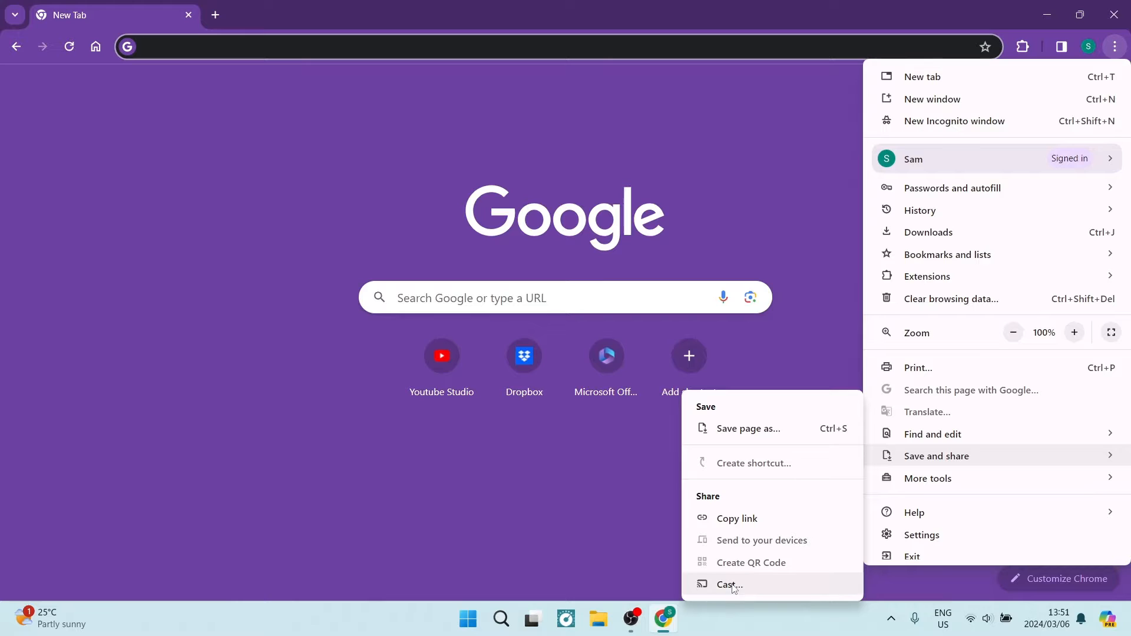